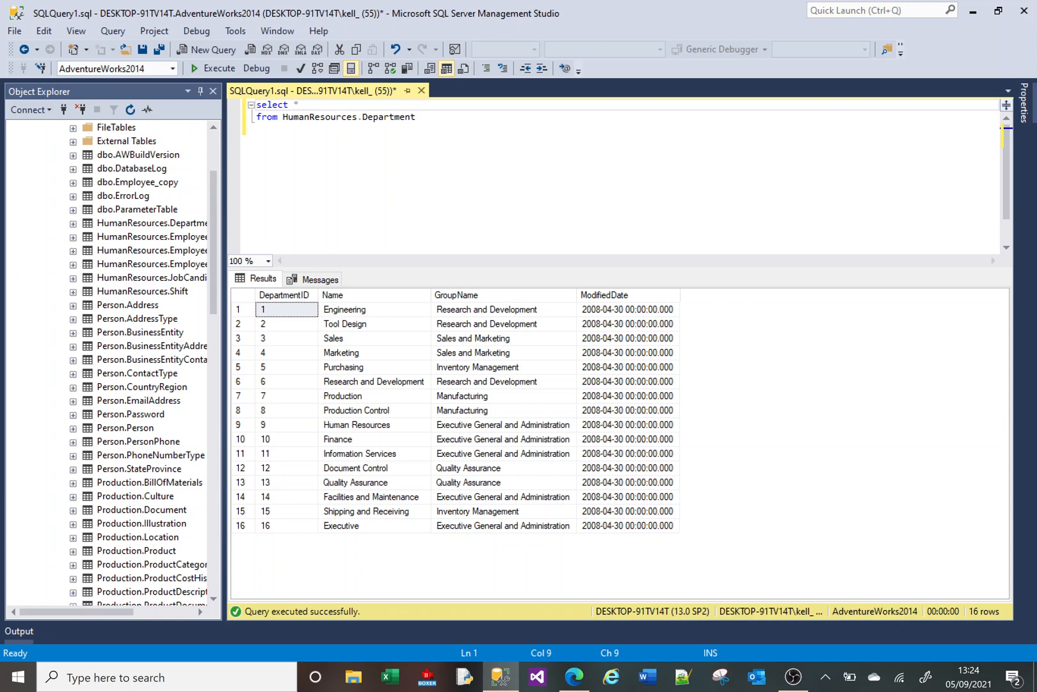
Step: Replace the * in the SELECT with the Name column
key(Backspace)
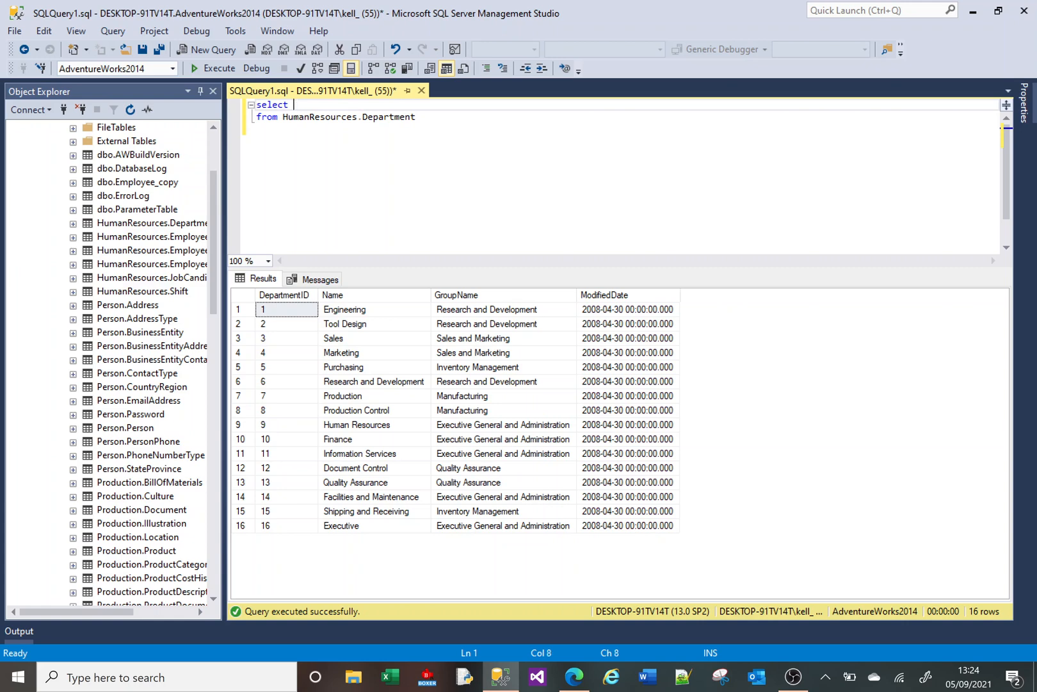
text(Name)
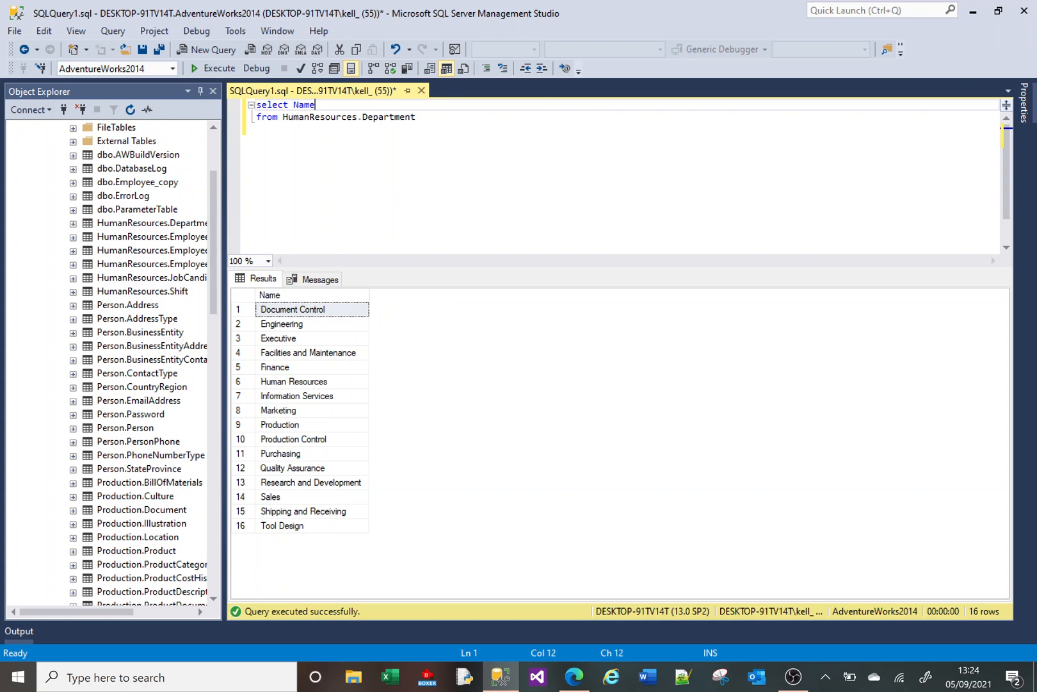
Step: Add a REPLACE(Name, 'e', '$') column on a new line after Name
key(Enter)
text(,)
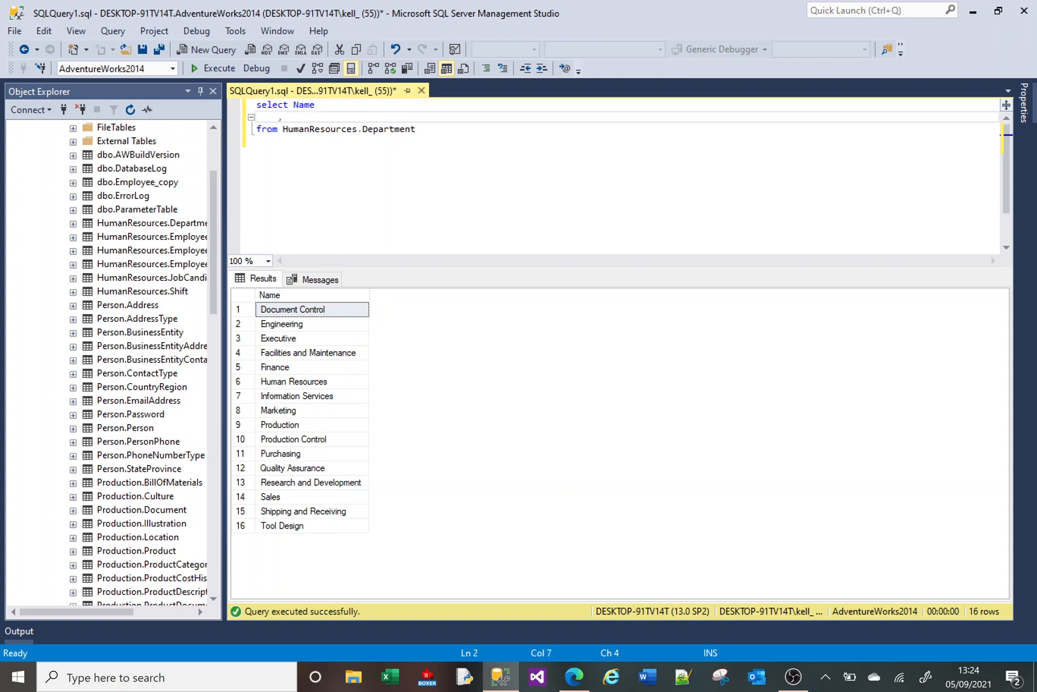
text(REPLACE)
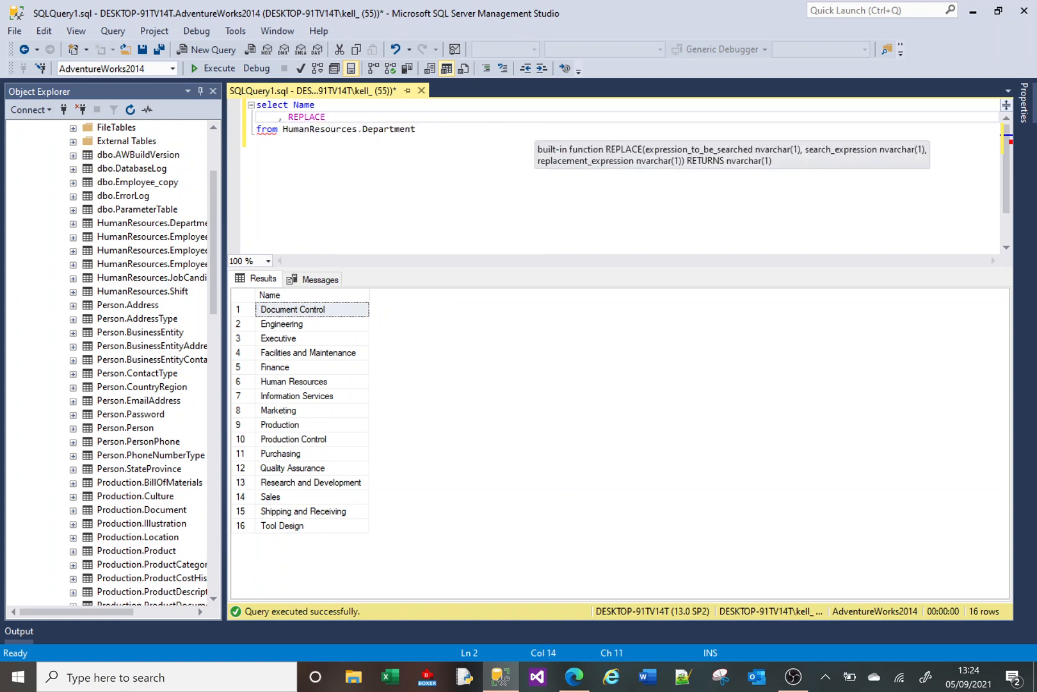
text(()
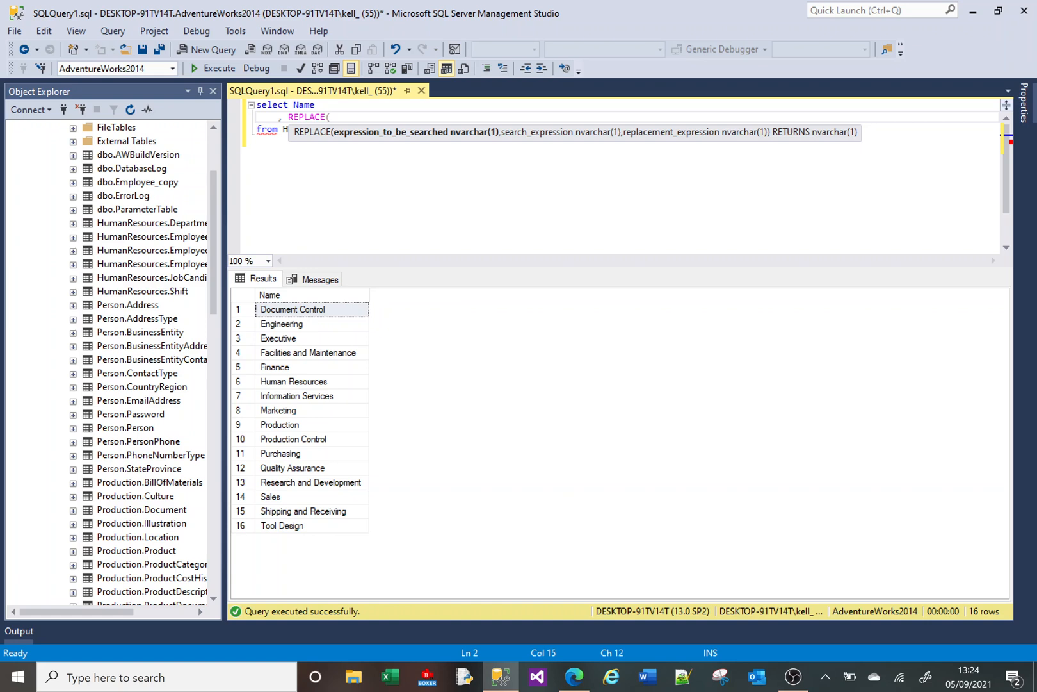
mouse_move(684, 140)
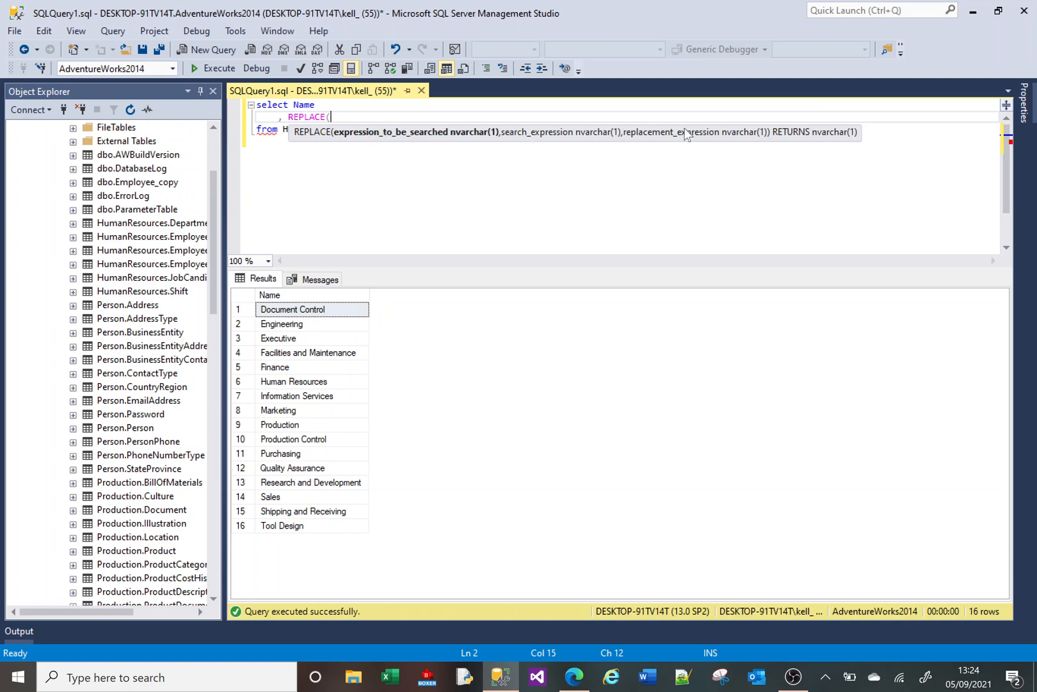
text(Name)
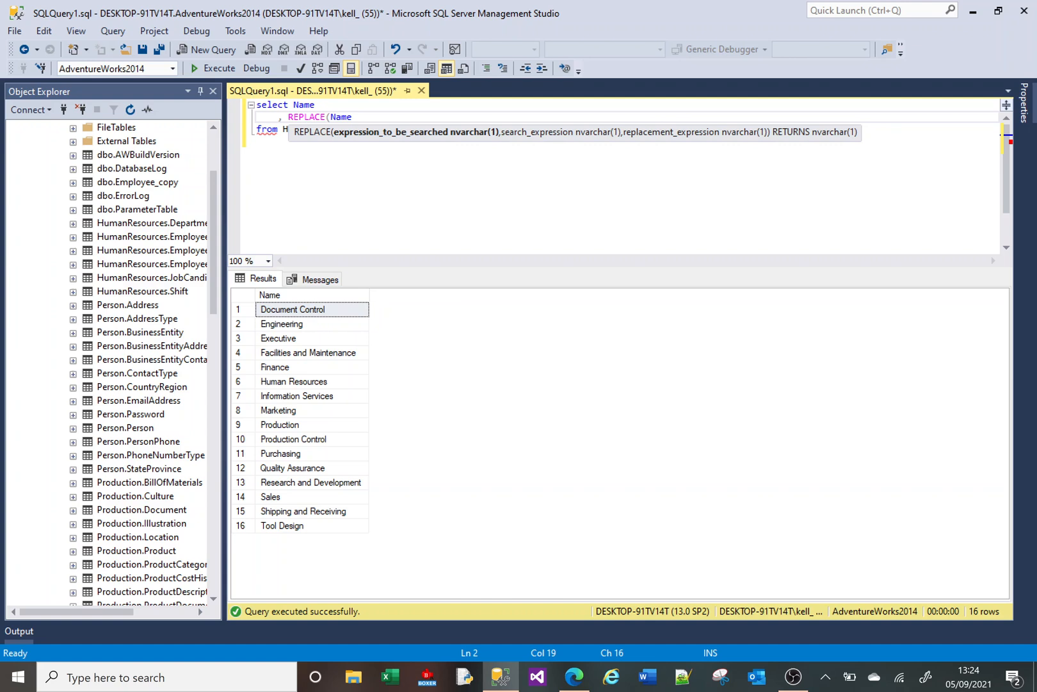
text(,)
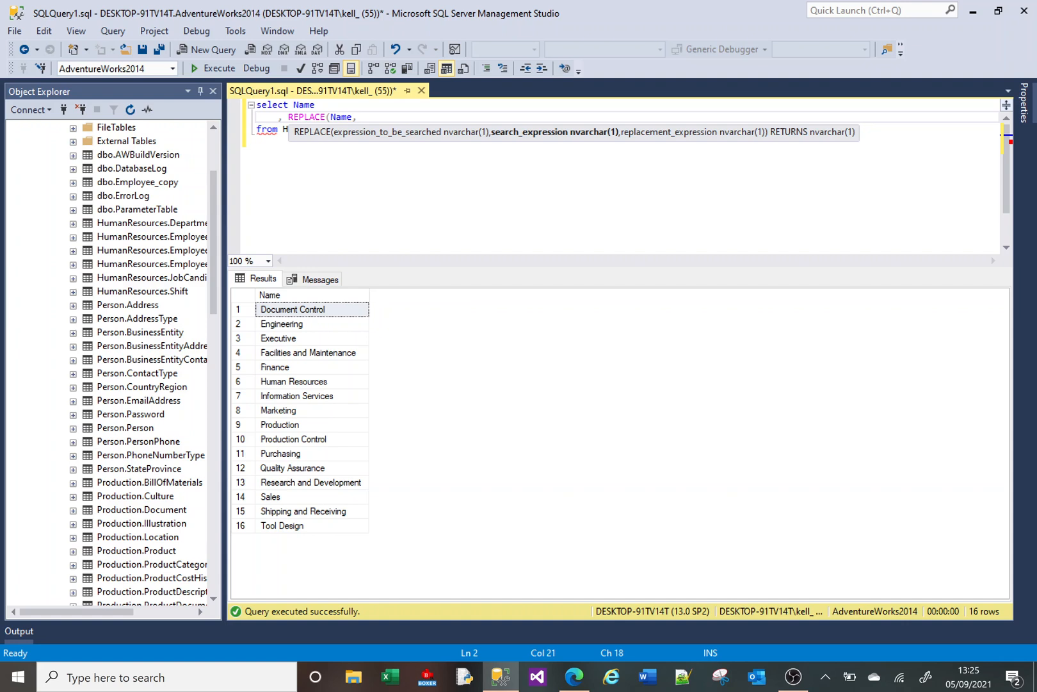
text('e)
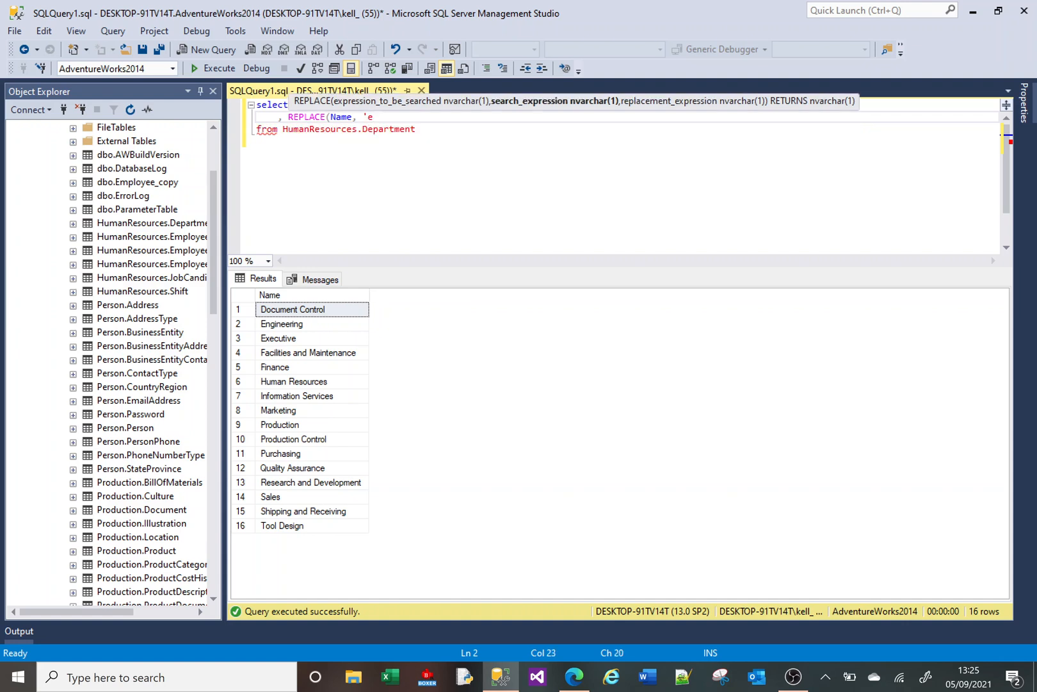
text(')
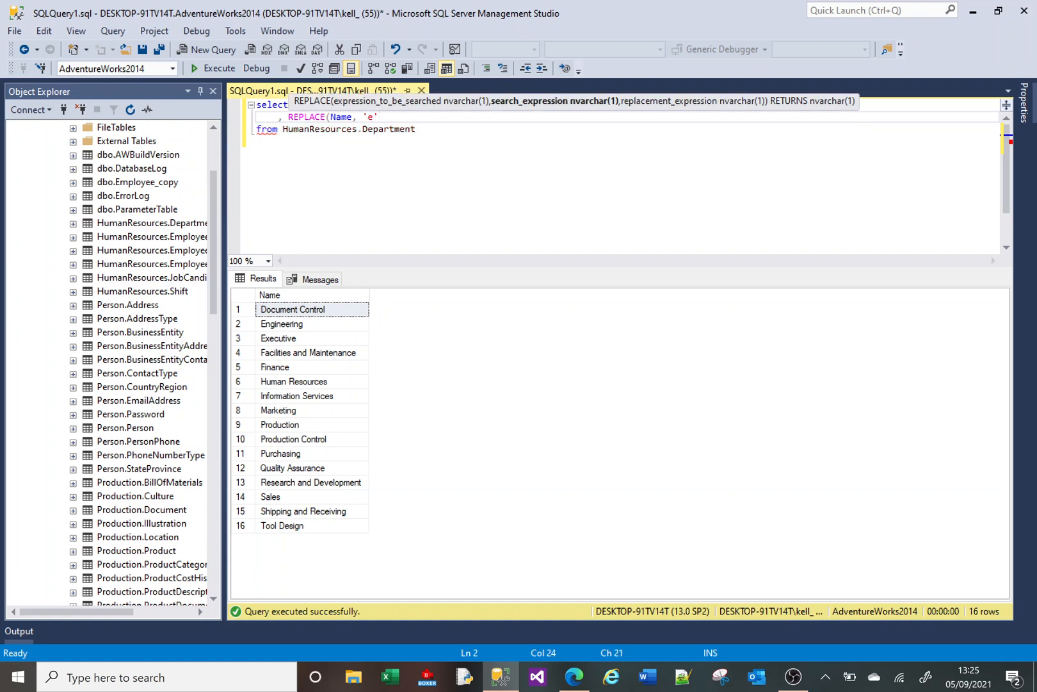
text(,)
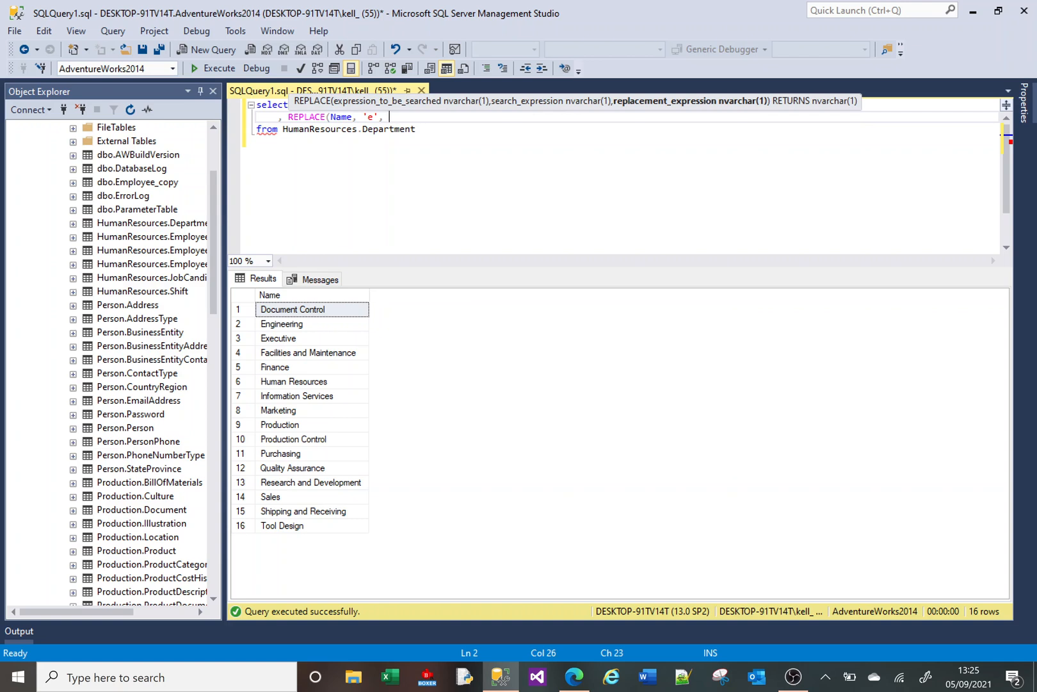
text(')
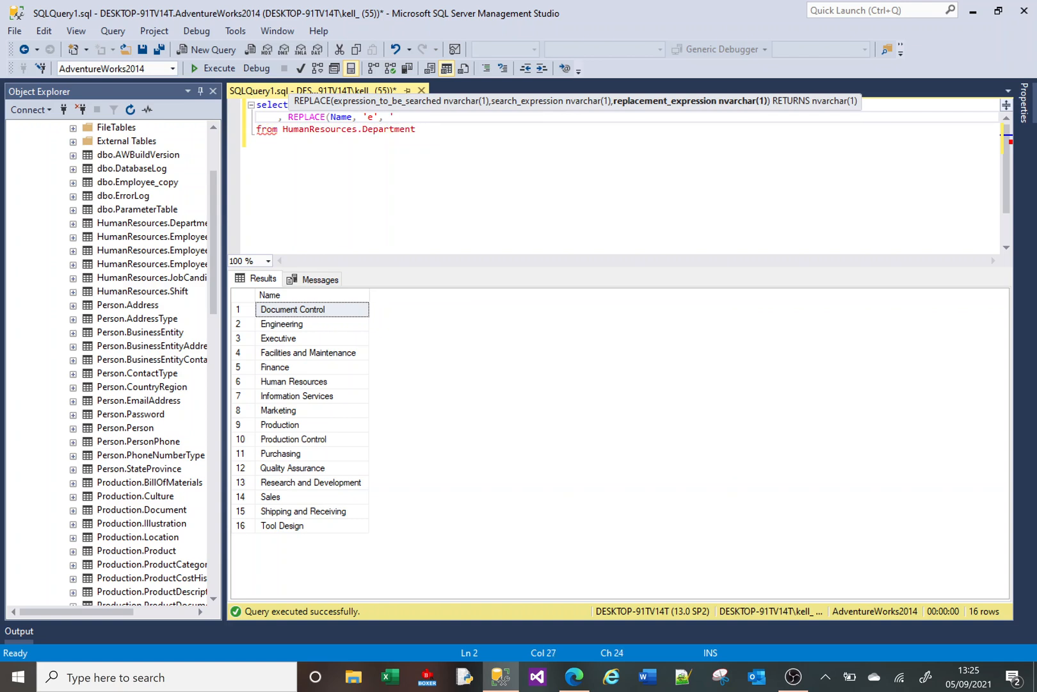
text($'))
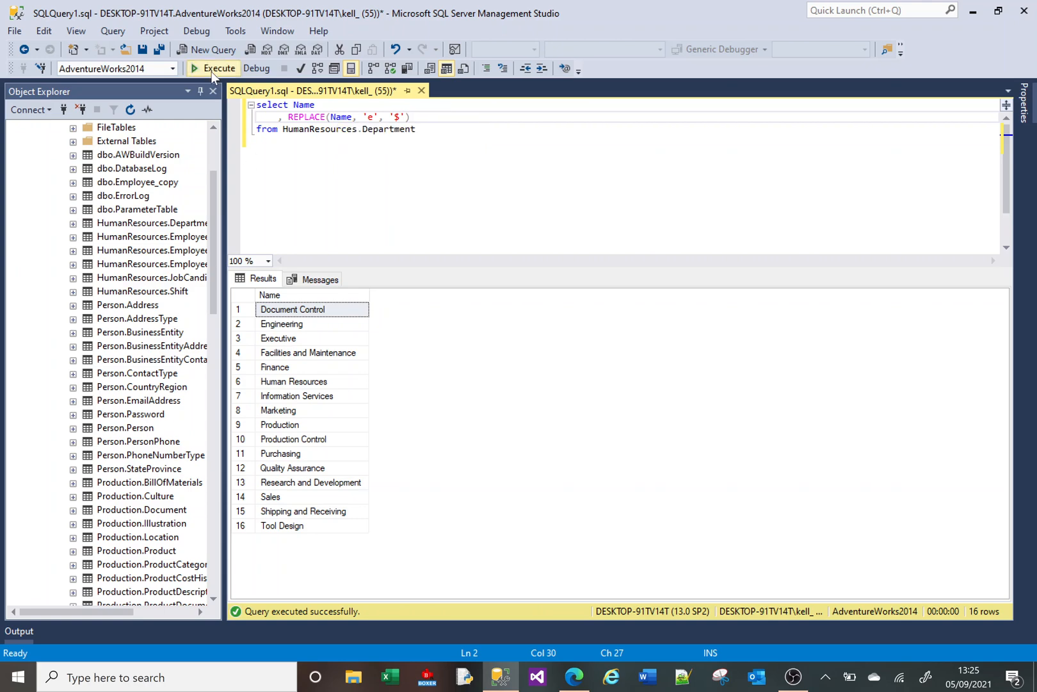
Step: Execute the query to show names with e's replaced by '$'
click(219, 67)
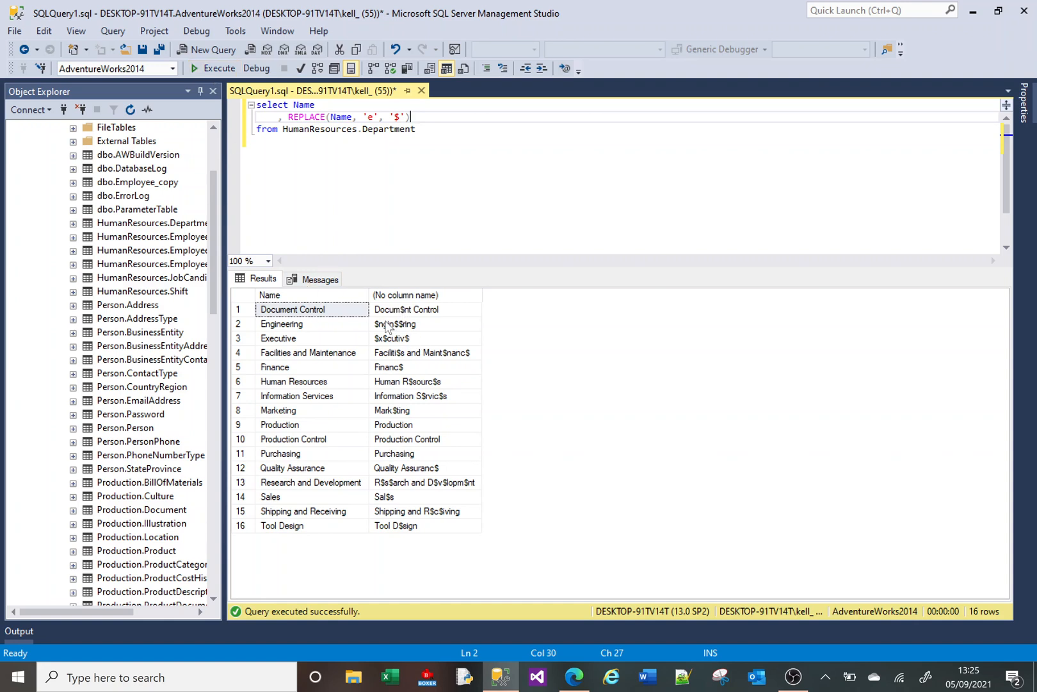
mouse_move(284, 339)
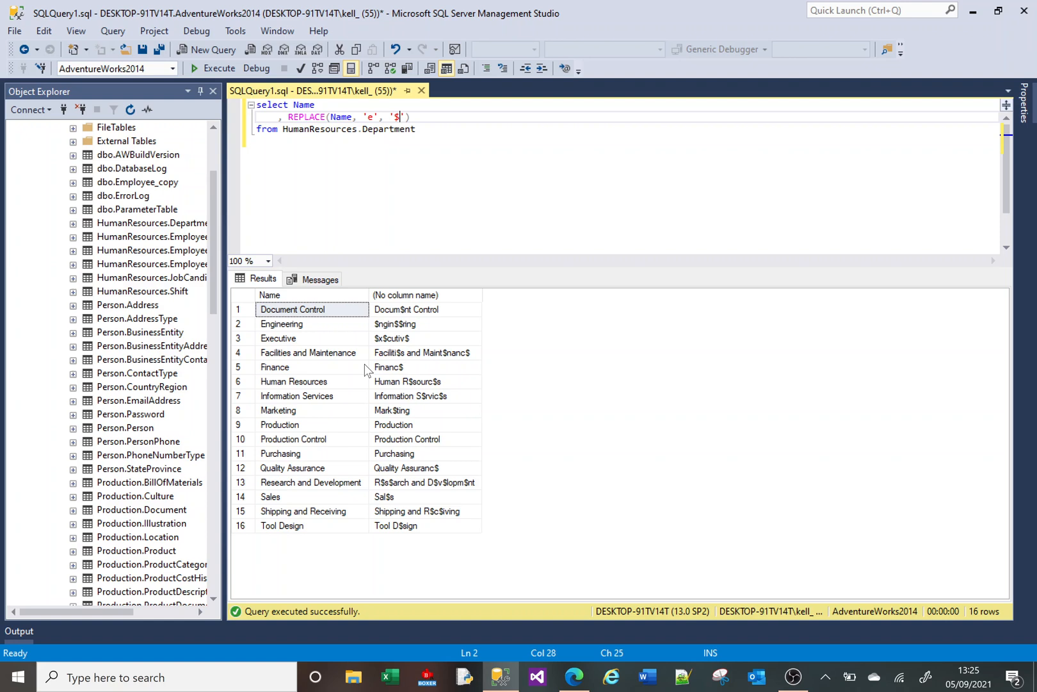
Step: Add REPLACE(Name, 'e', '') to strip e's, execute, and inspect the new column
key(Backspace)
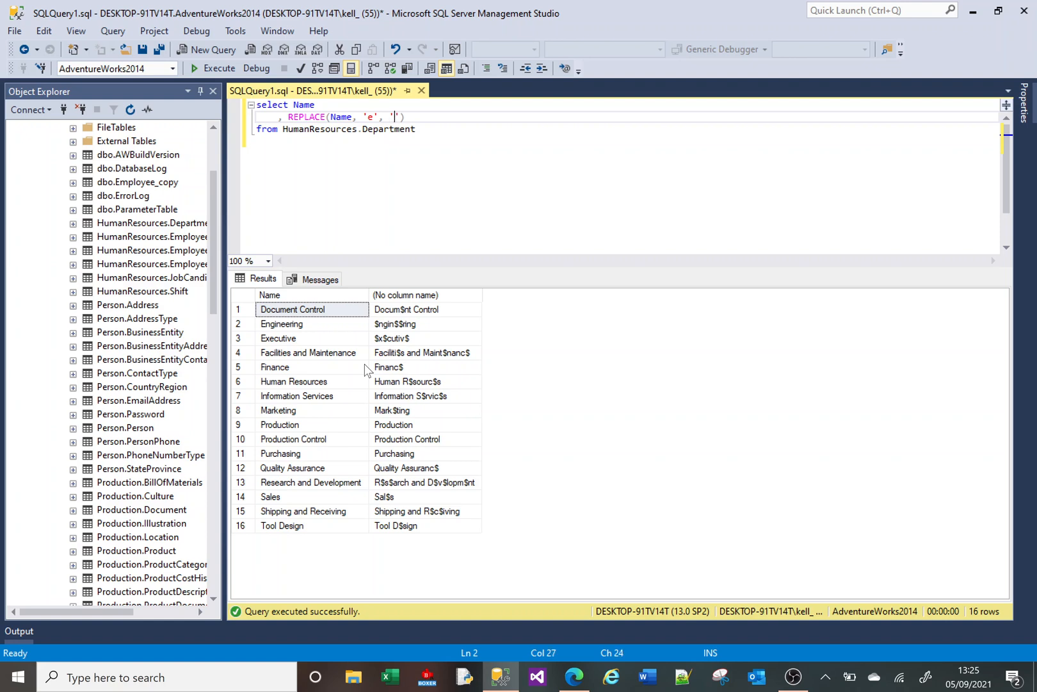
text($)
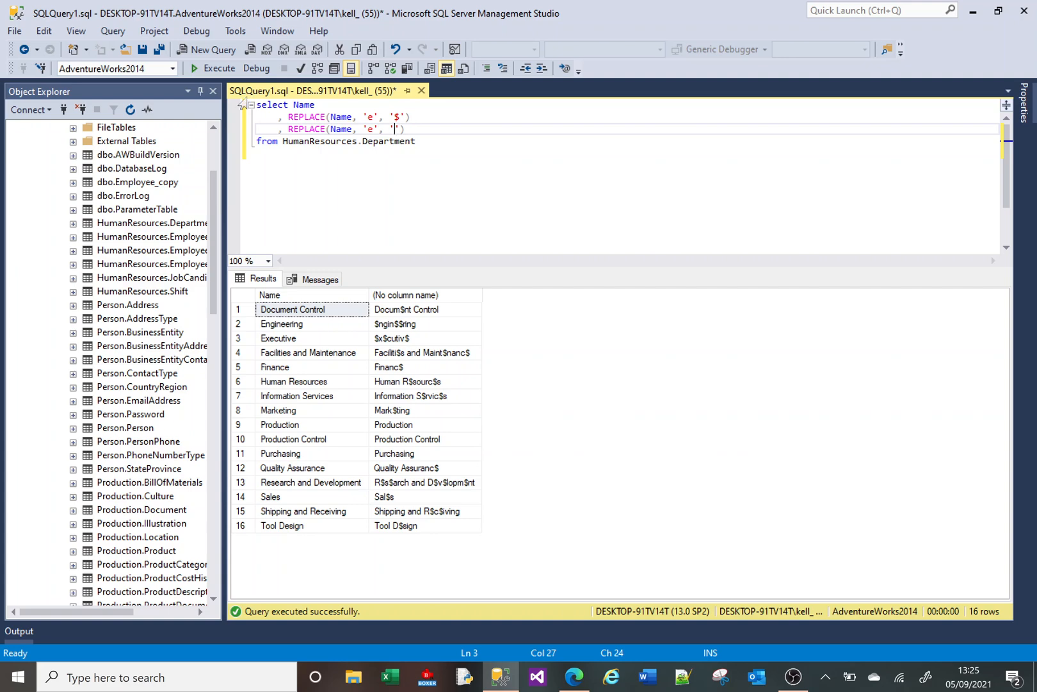
click(210, 68)
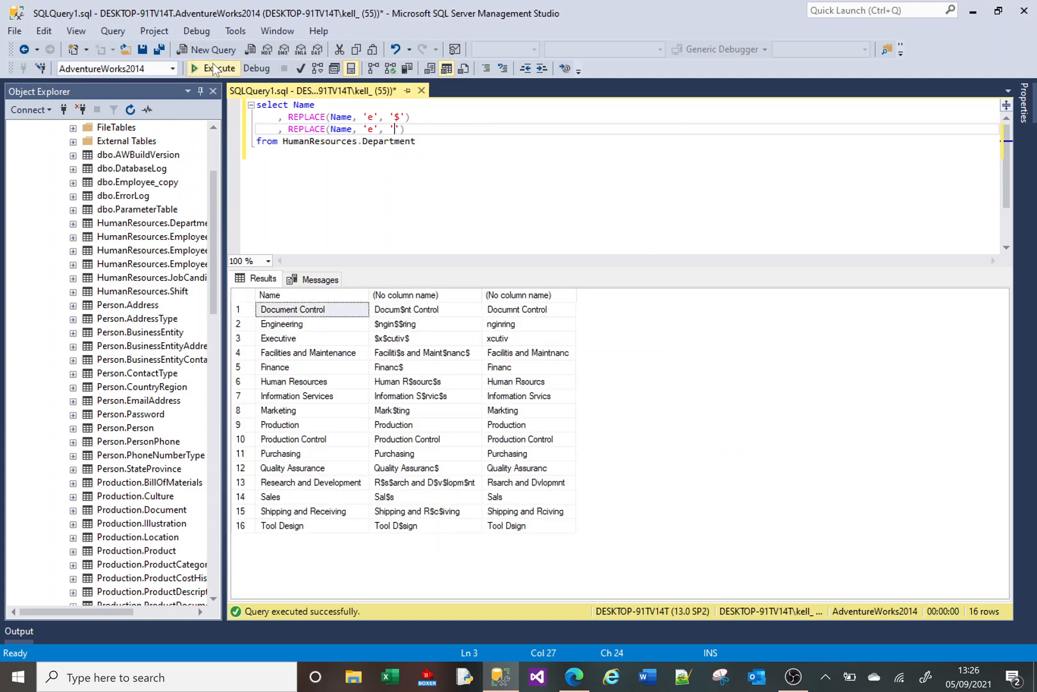
mouse_move(499, 335)
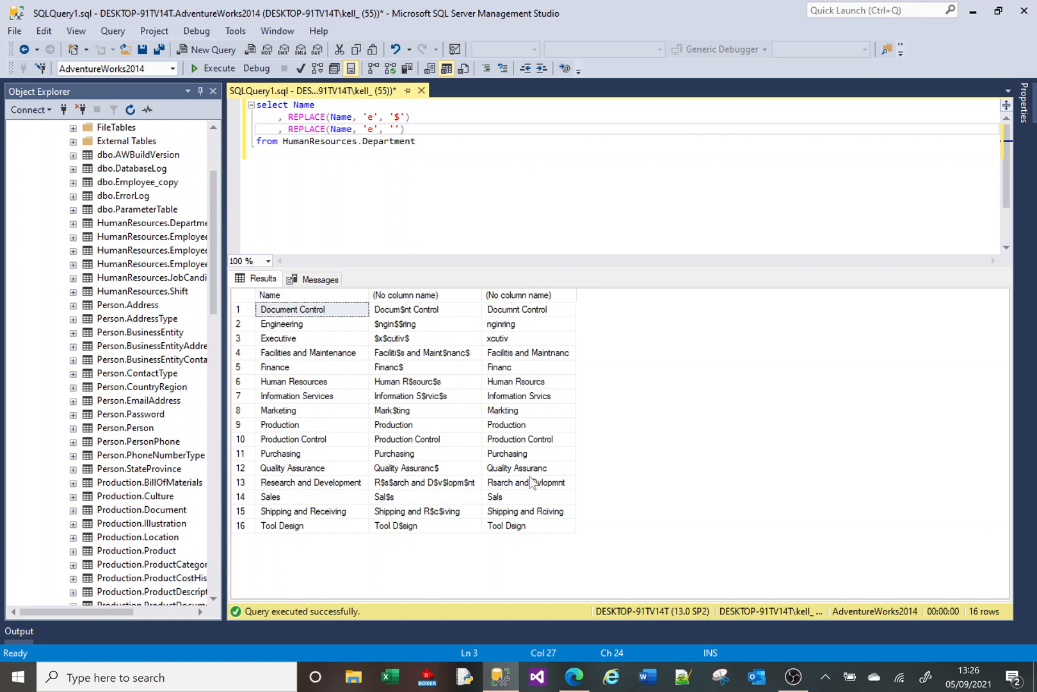
click(519, 294)
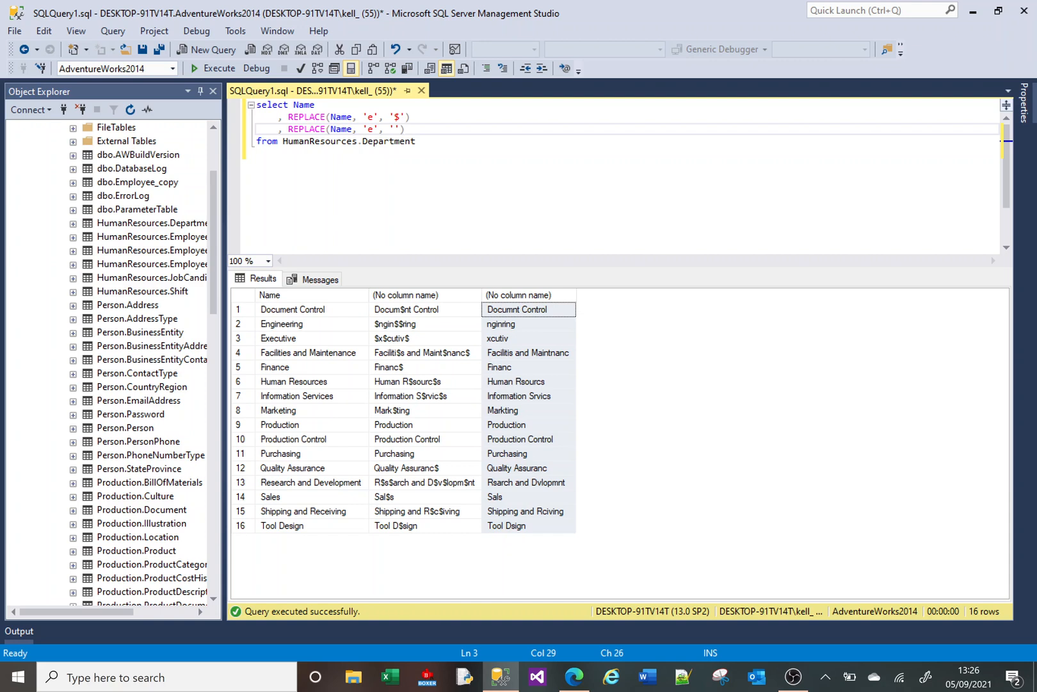
Step: Add LEN(Name), execute, and select the name-length column (e.g. 16 for Document Control)
text(LE)
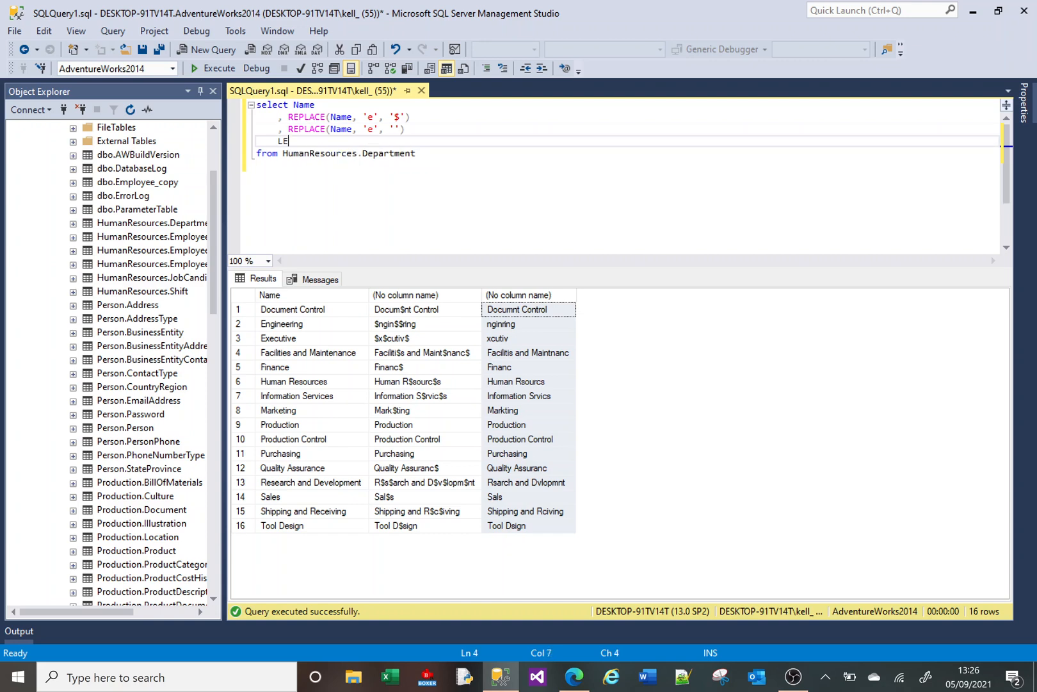
key(BackSpace)
text(, LEN()
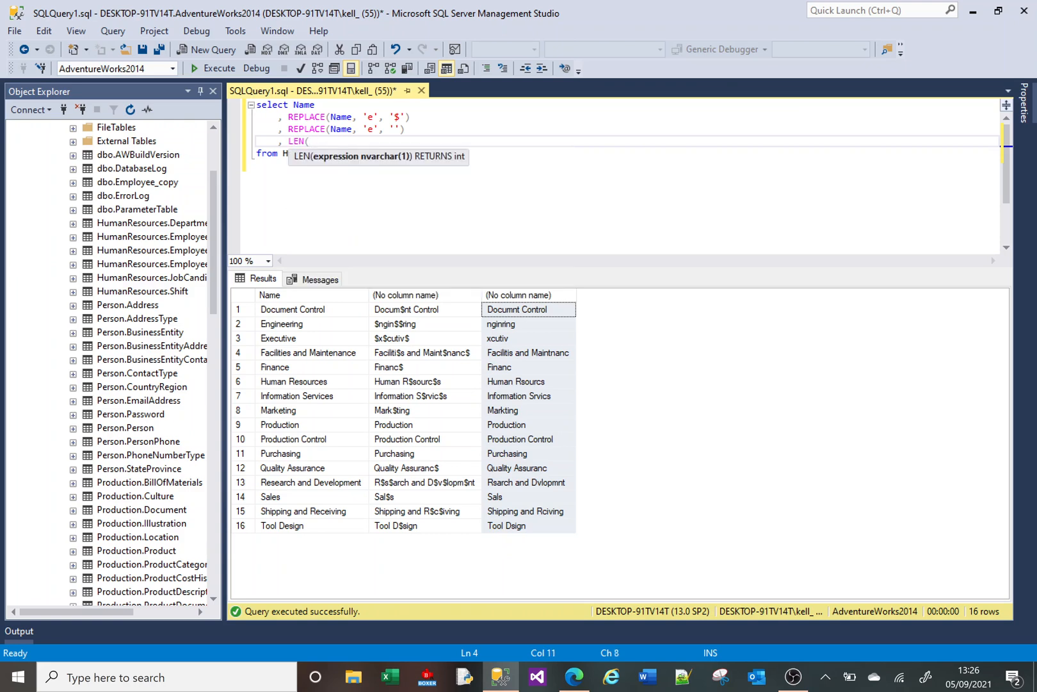
text(Name))
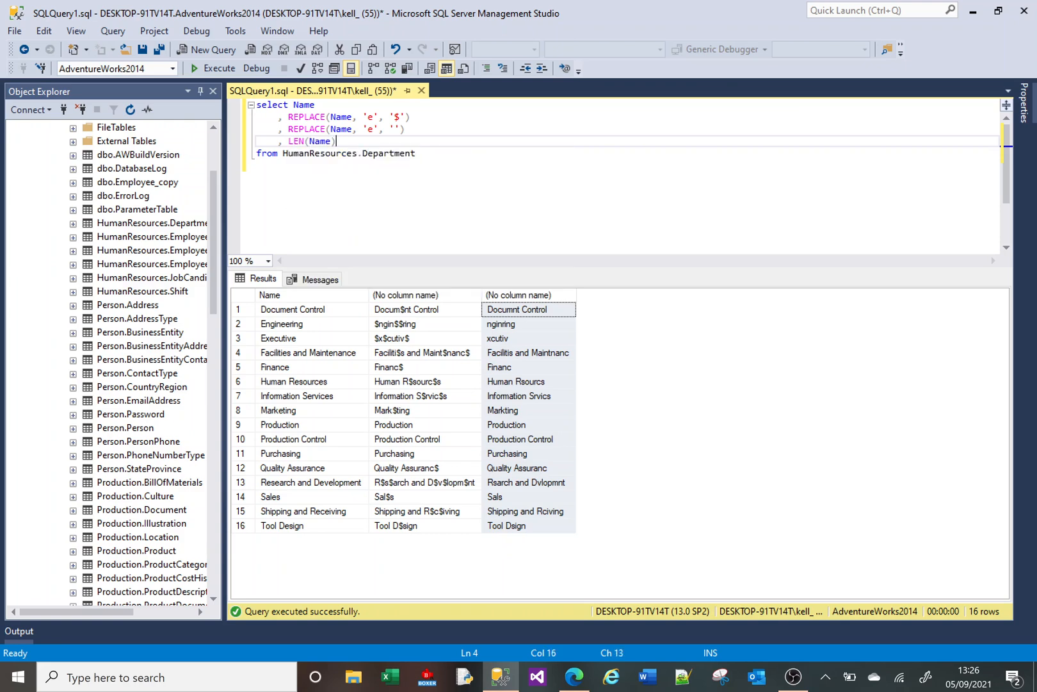
click(194, 68)
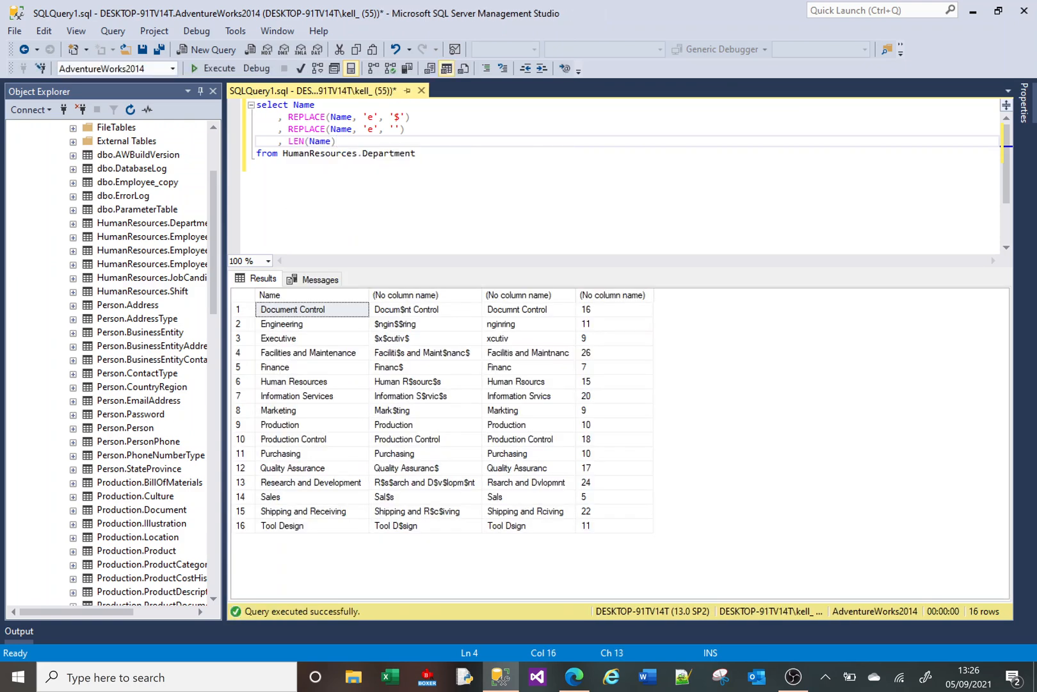
click(612, 294)
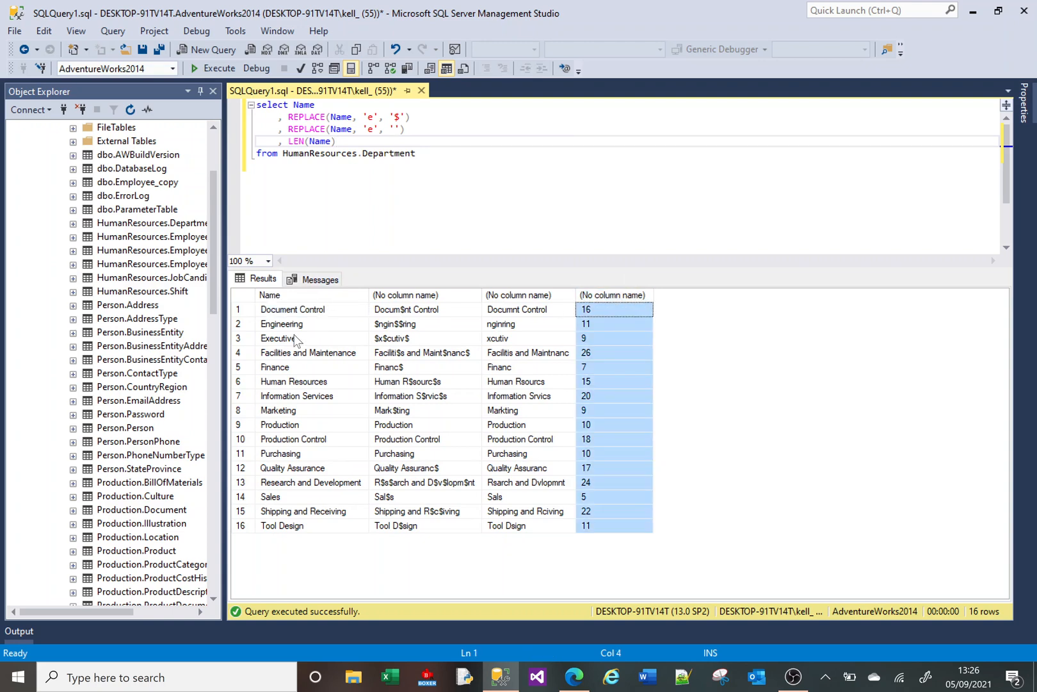
mouse_move(298, 340)
text(, LEN(REPLACE(Name, 'e', '')))
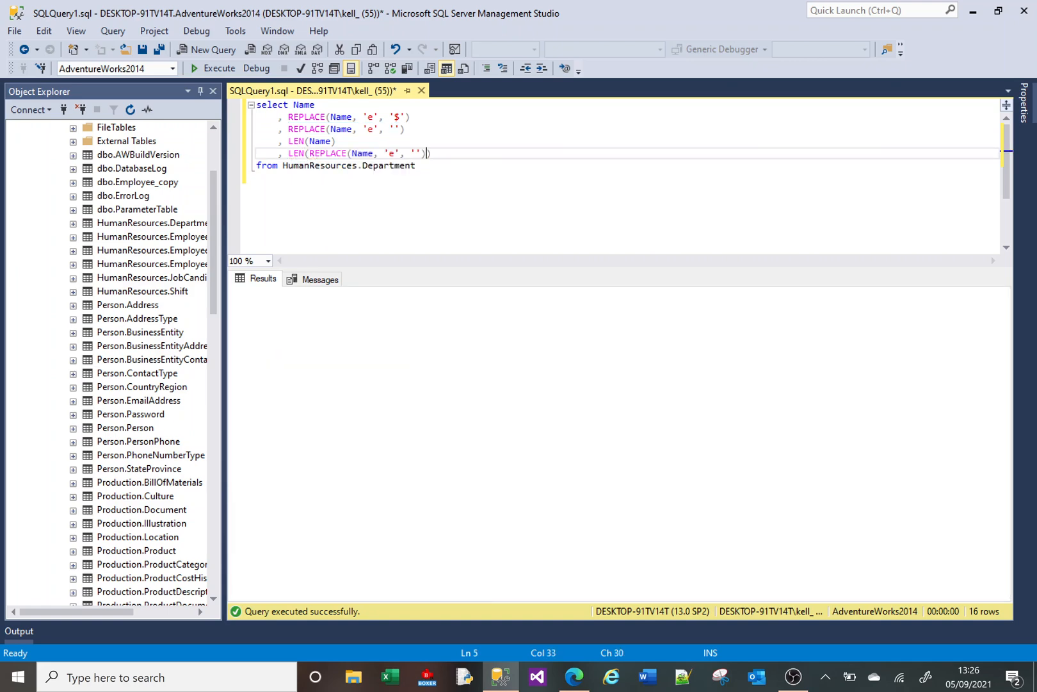
Step: Execute to show LEN(REPLACE(Name, 'e', '')) and start a new select-list line
click(199, 69)
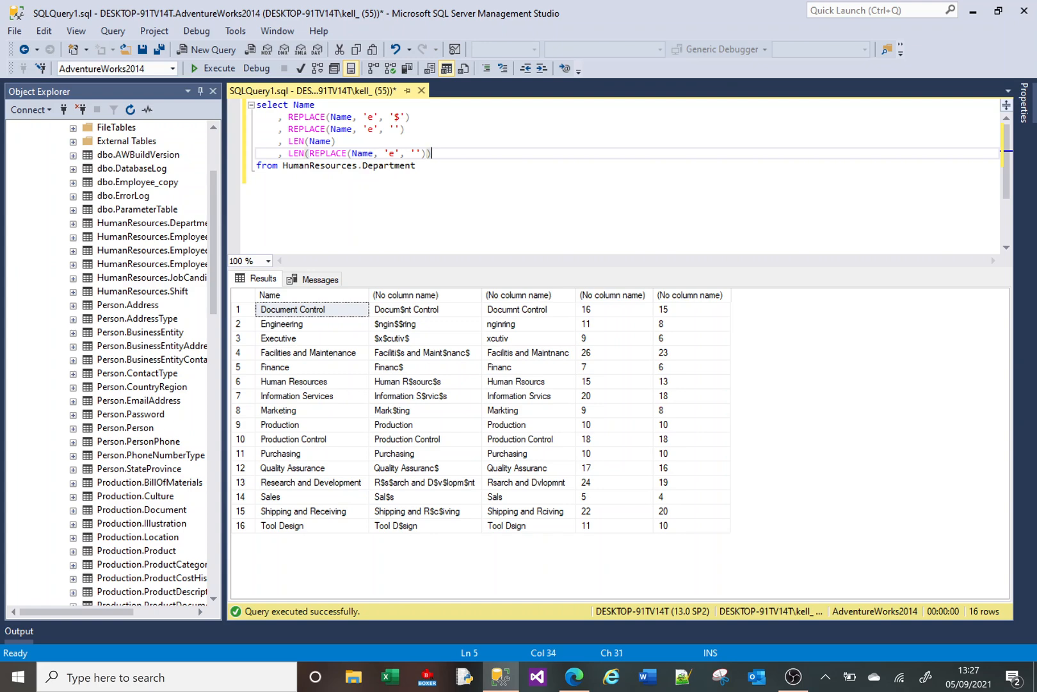
key(Enter)
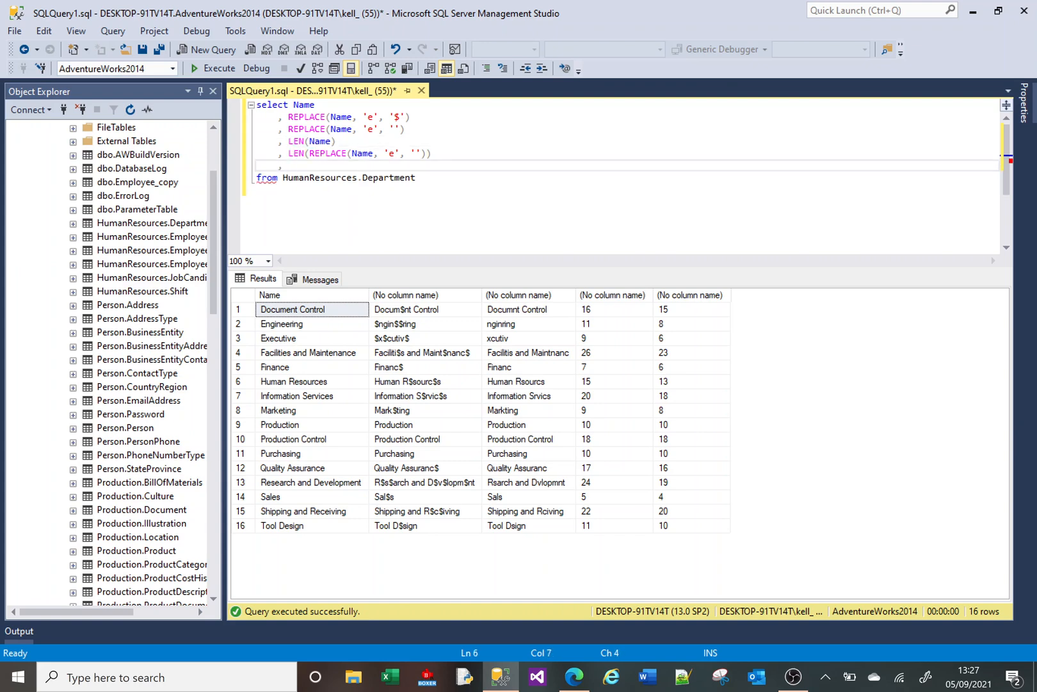
Step: Add LEN(Name) - LEN(REPLACE(Name, 'e', '')) and select the resulting e-count column
text(, LEN(Name) - LEN(REPLACE(Name, 'e', ')
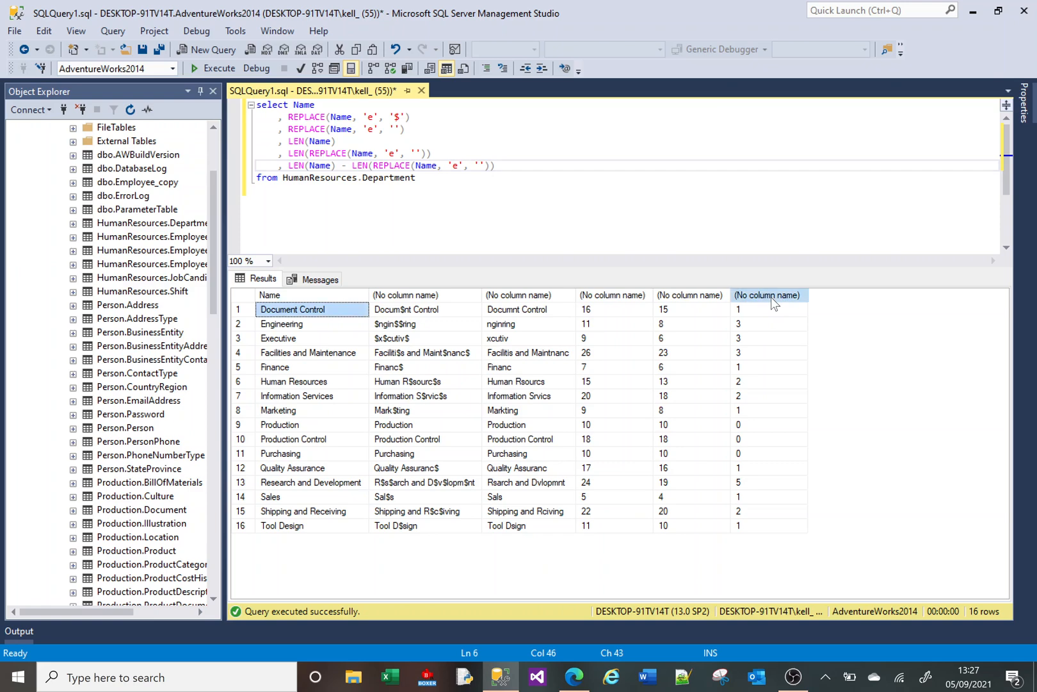
click(768, 295)
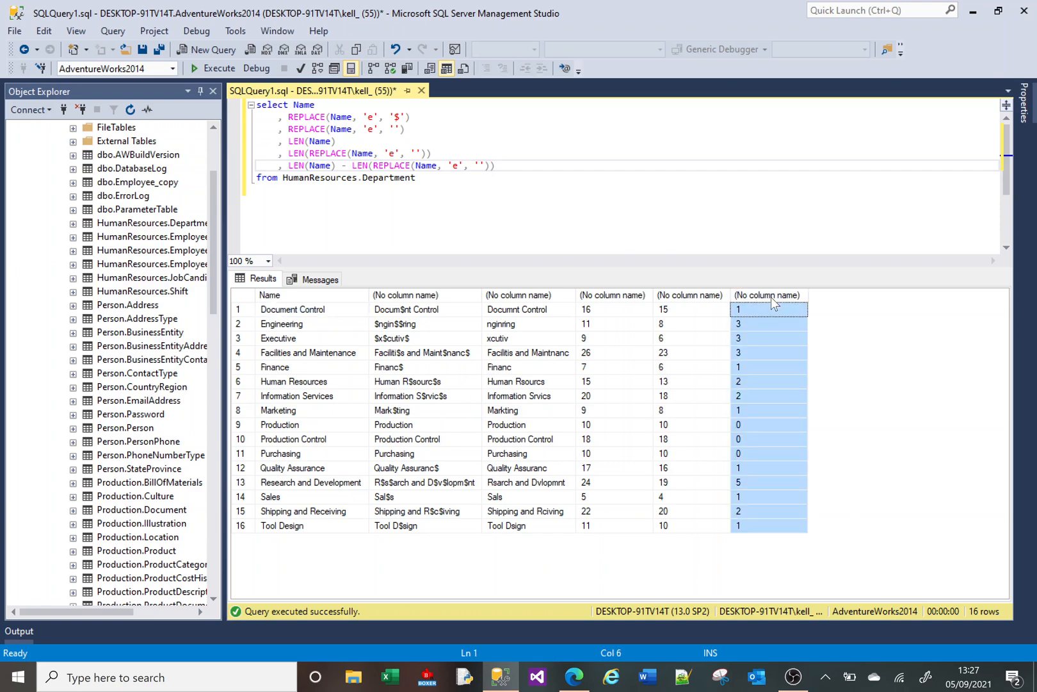
mouse_move(761, 319)
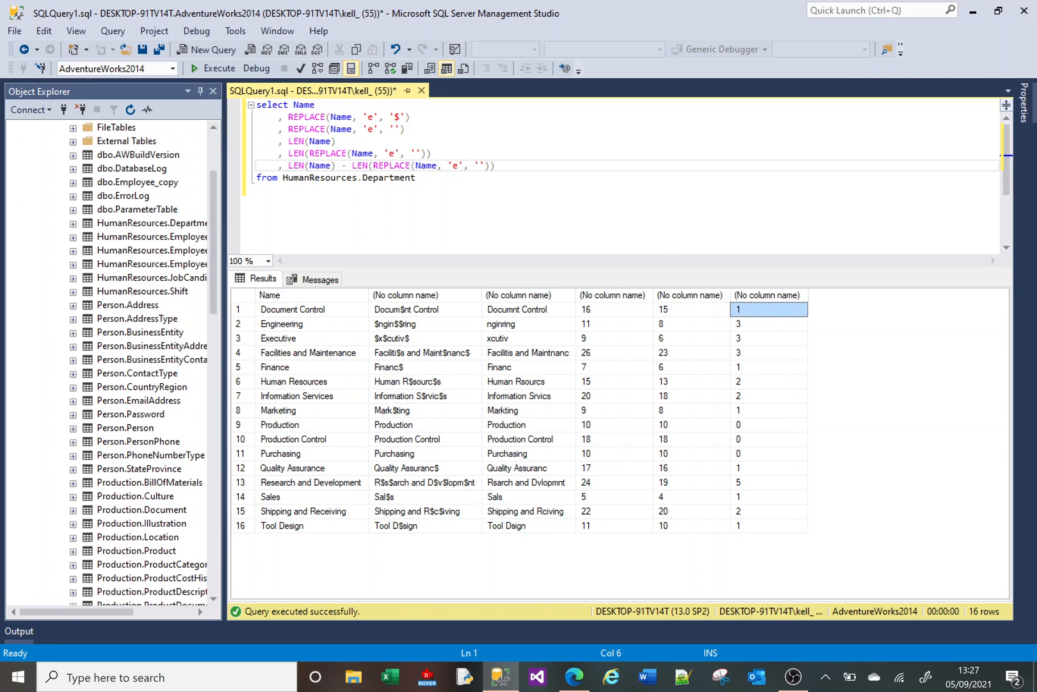
Step: Comment out the '$' REPLACE line and check Document Control and Purchasing e counts
text(--)
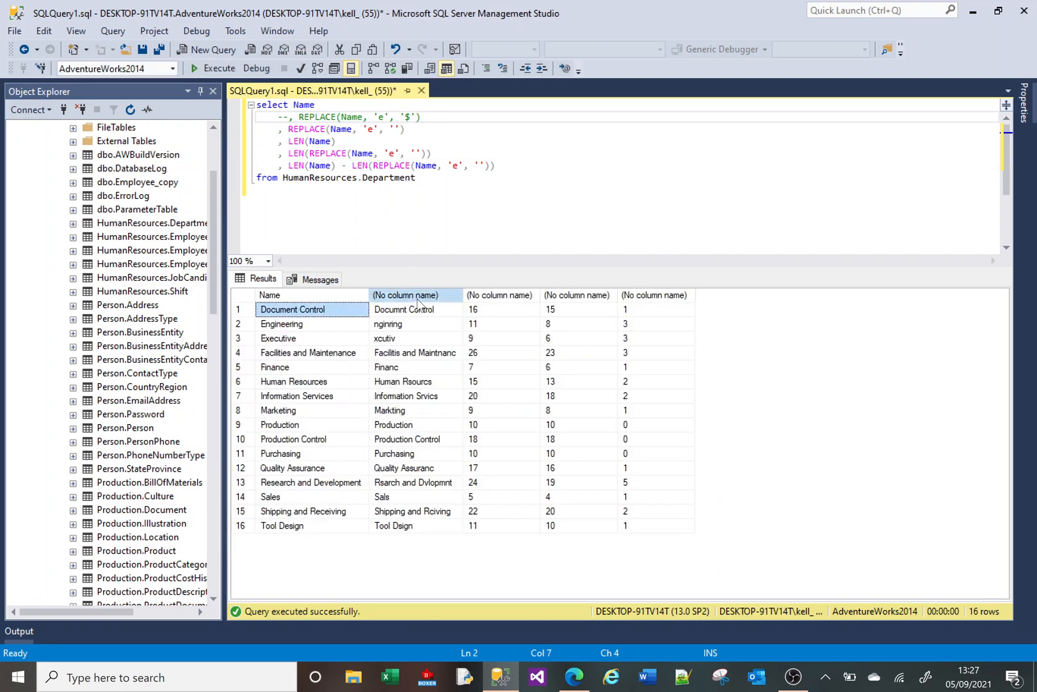
click(404, 310)
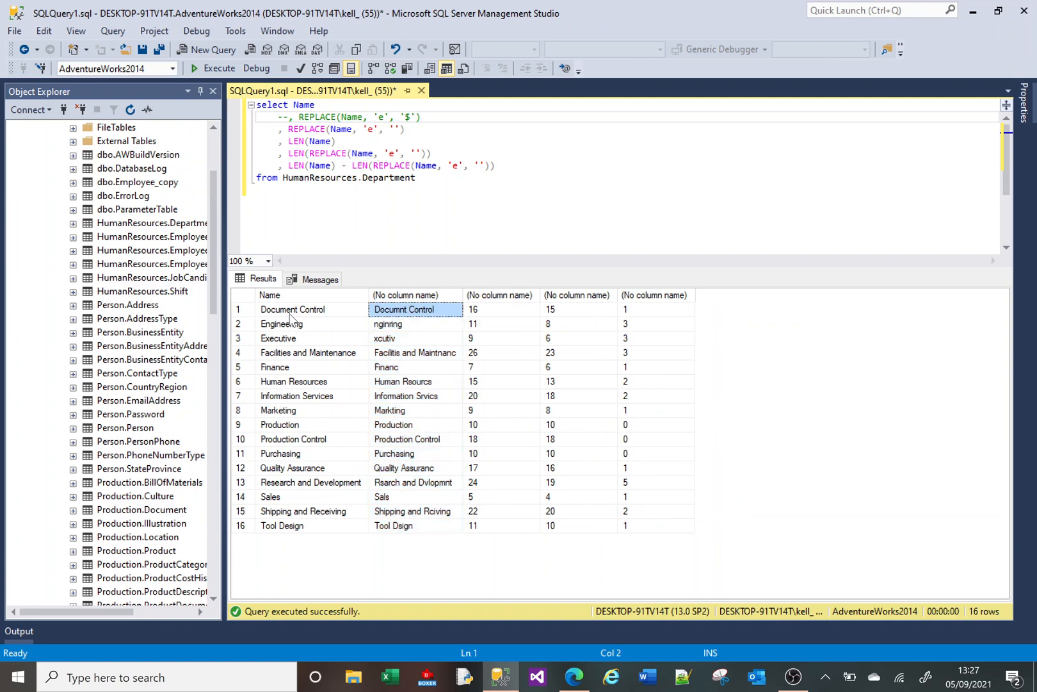
mouse_move(646, 312)
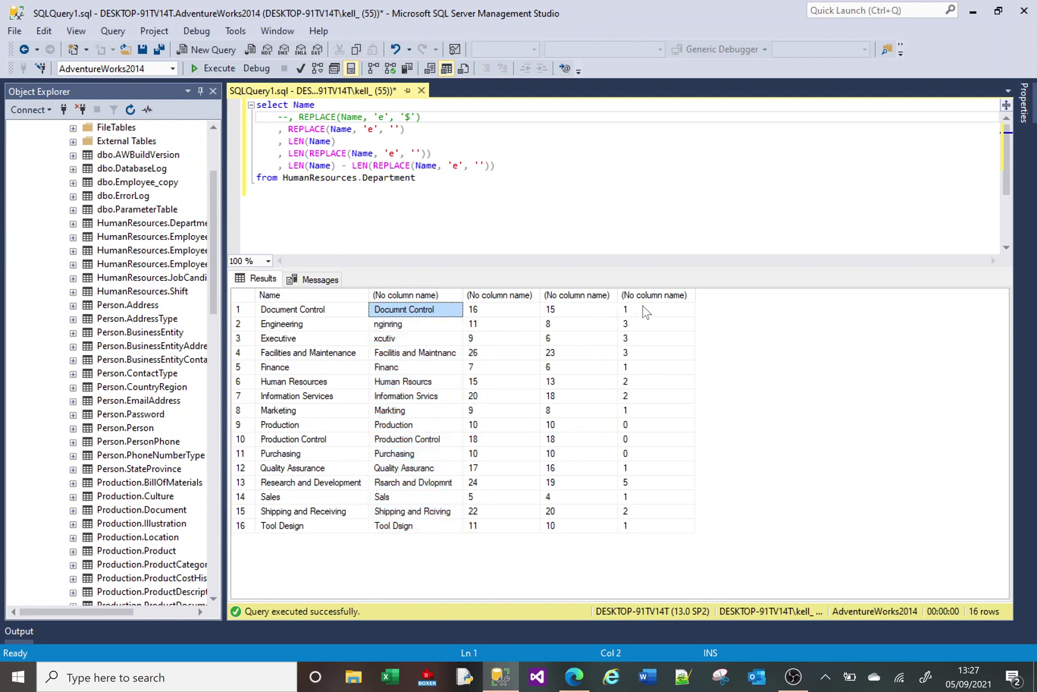
click(654, 309)
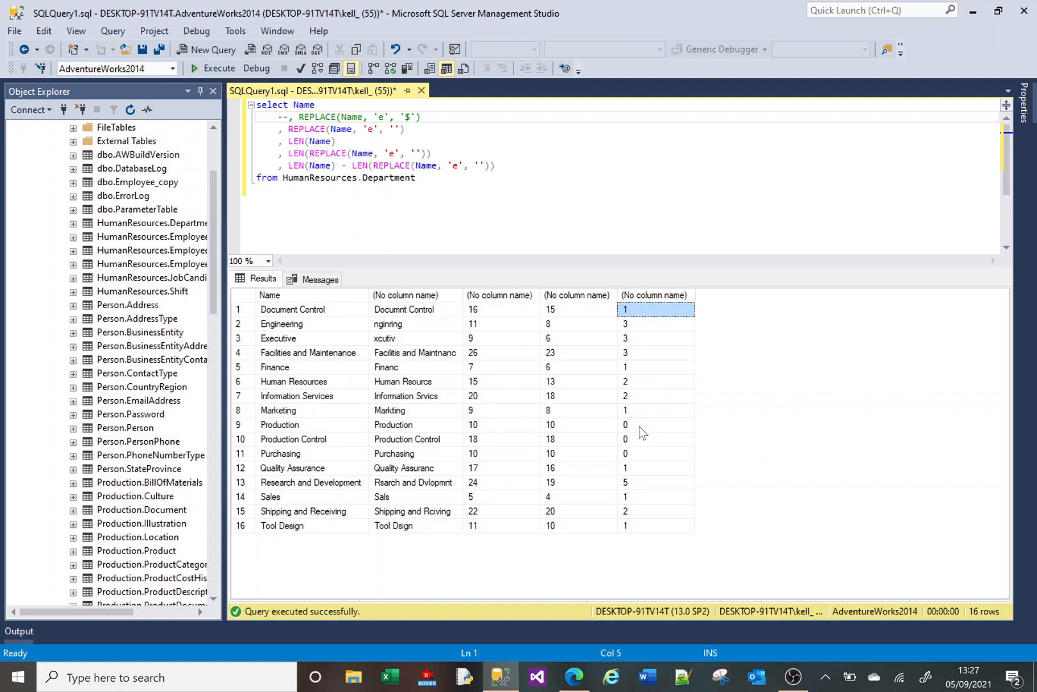
click(656, 453)
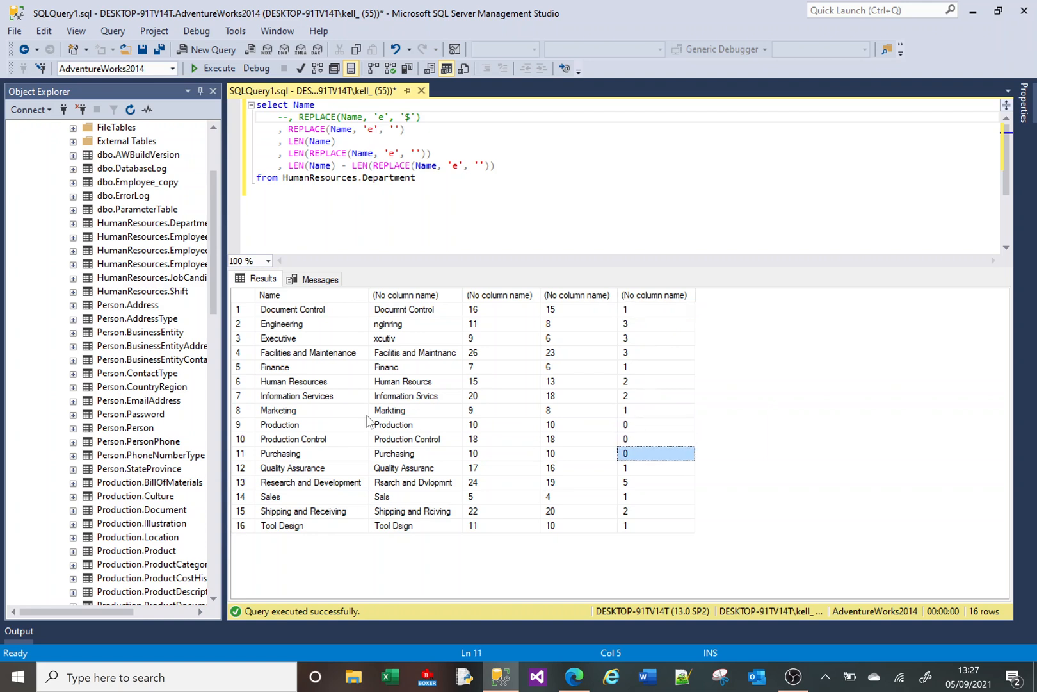
mouse_move(298, 447)
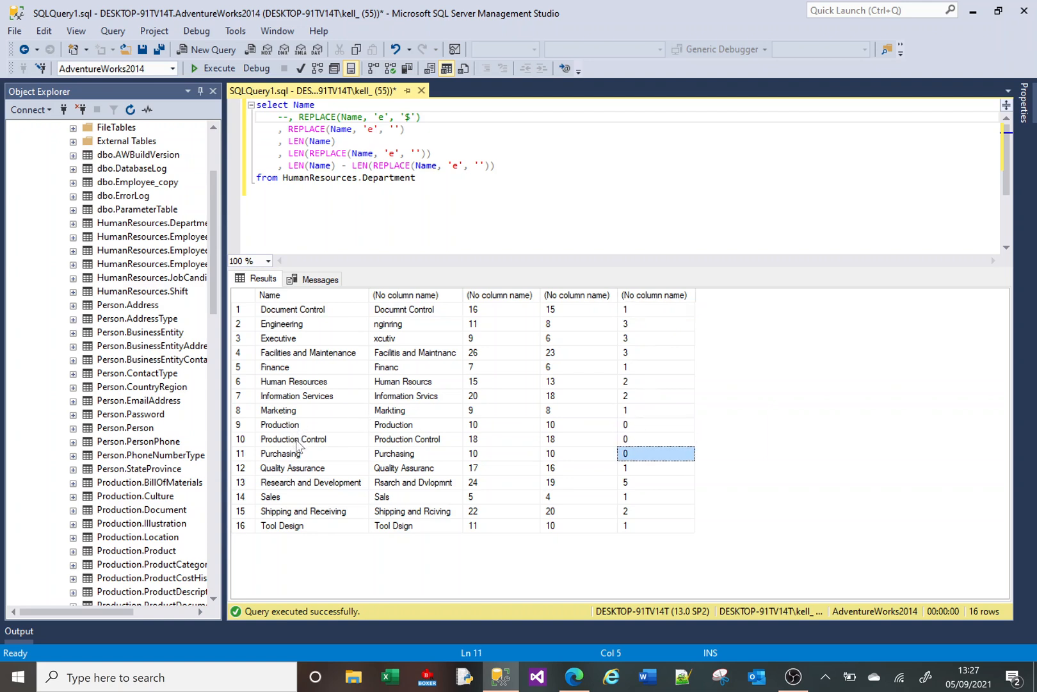
mouse_move(348, 463)
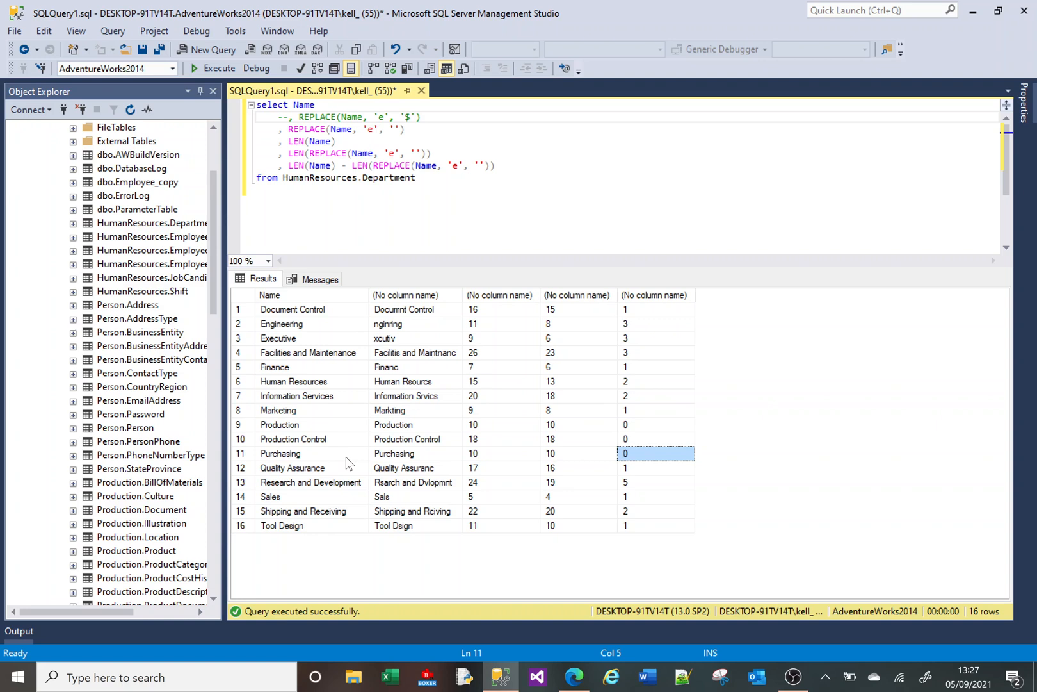